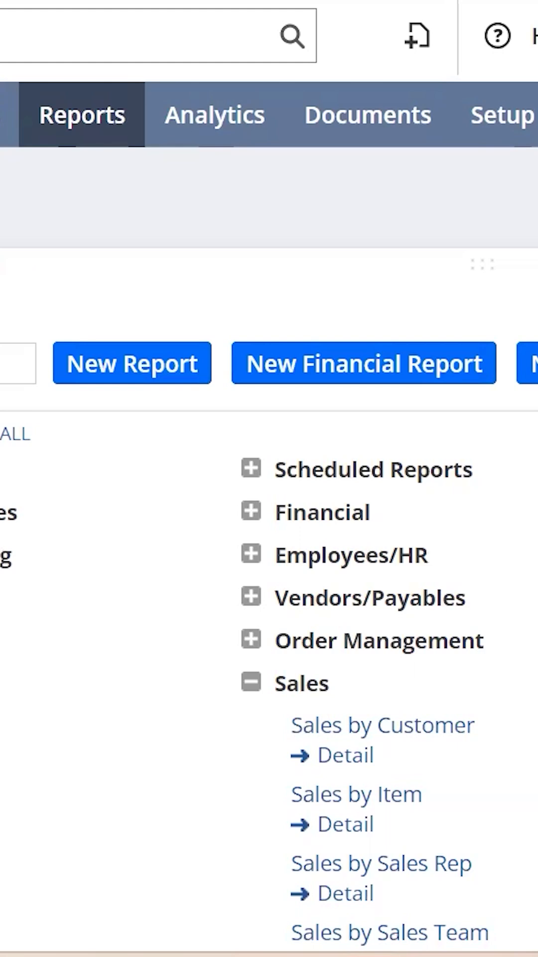
Step: Open the Sales by Customer Detail report, showing this month's invoices for 7 Blockster Inc
click(81, 114)
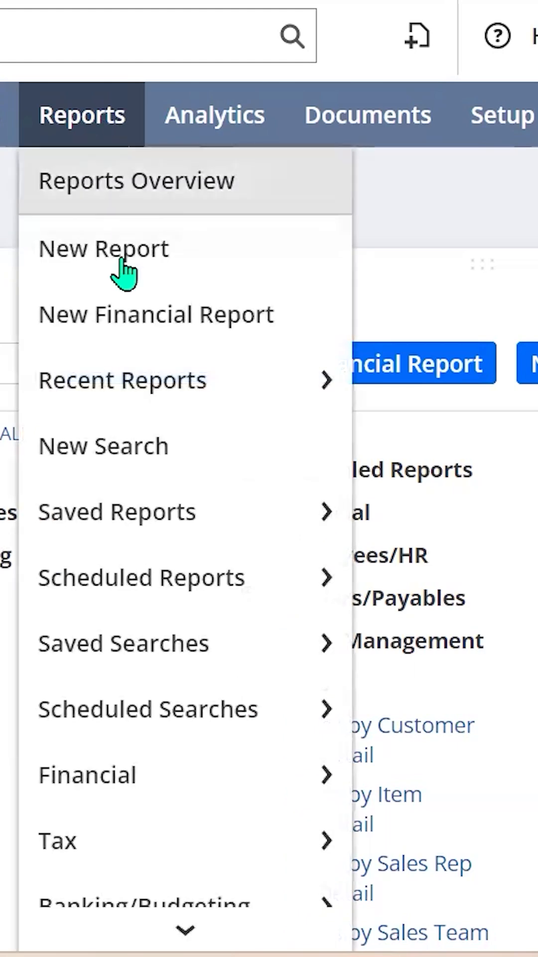
scroll(down, 3)
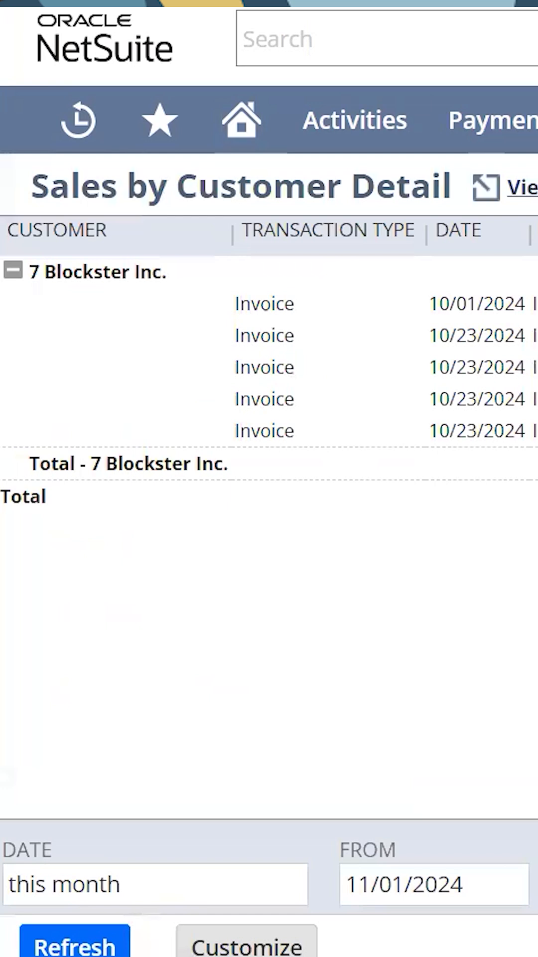
mouse_move(60, 854)
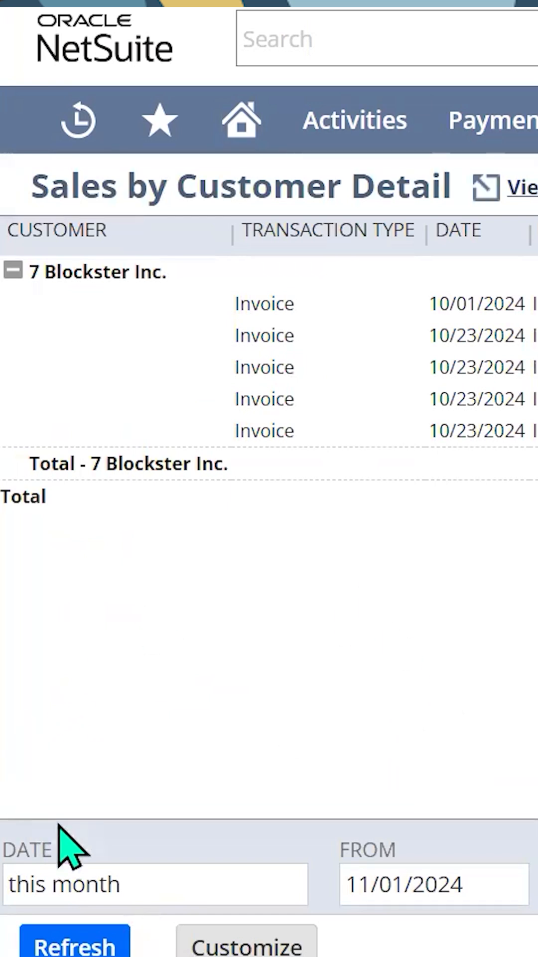
Step: Give the report a custom date range starting 11/07/2024
click(155, 884)
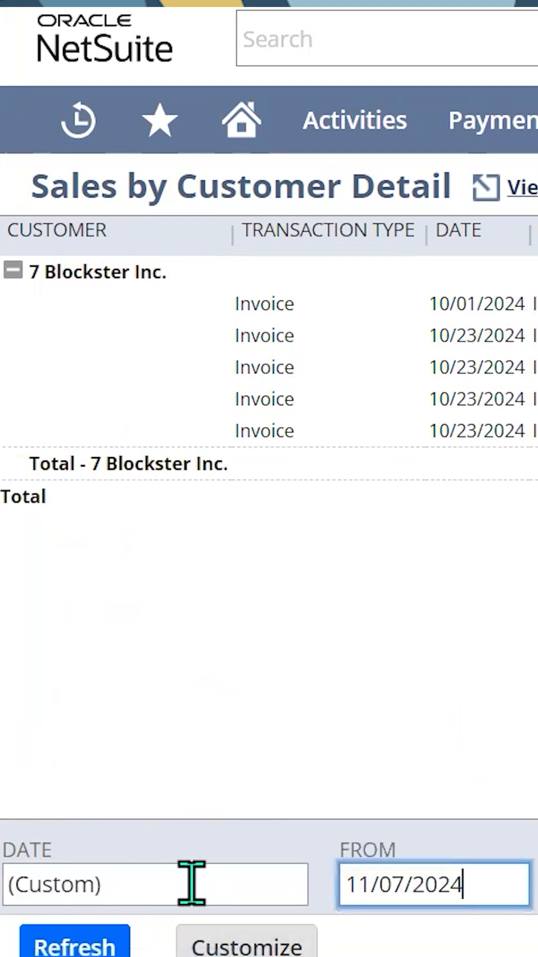
click(155, 884)
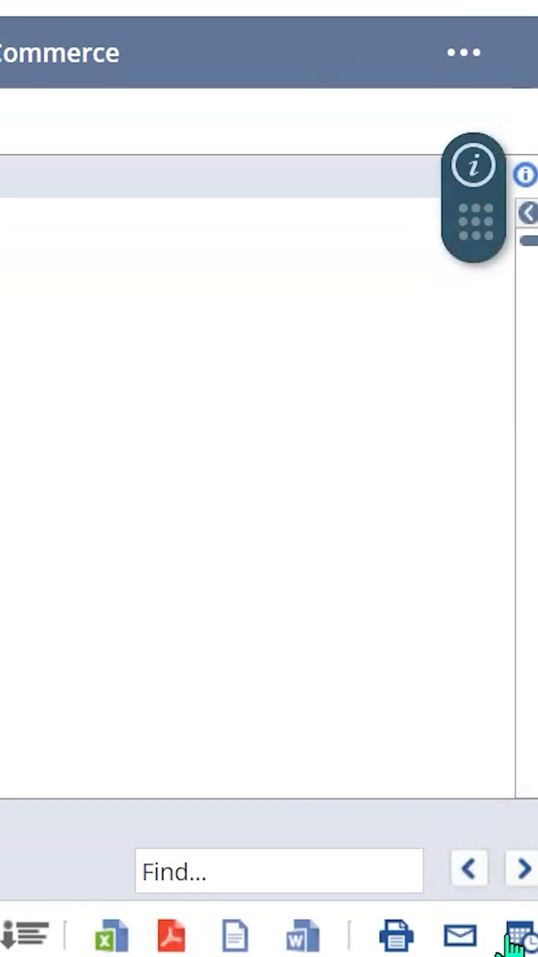
Step: Schedule 'Monthly Sales by Customer Detail' to start 11/07/2024 at 2:00 am
click(519, 932)
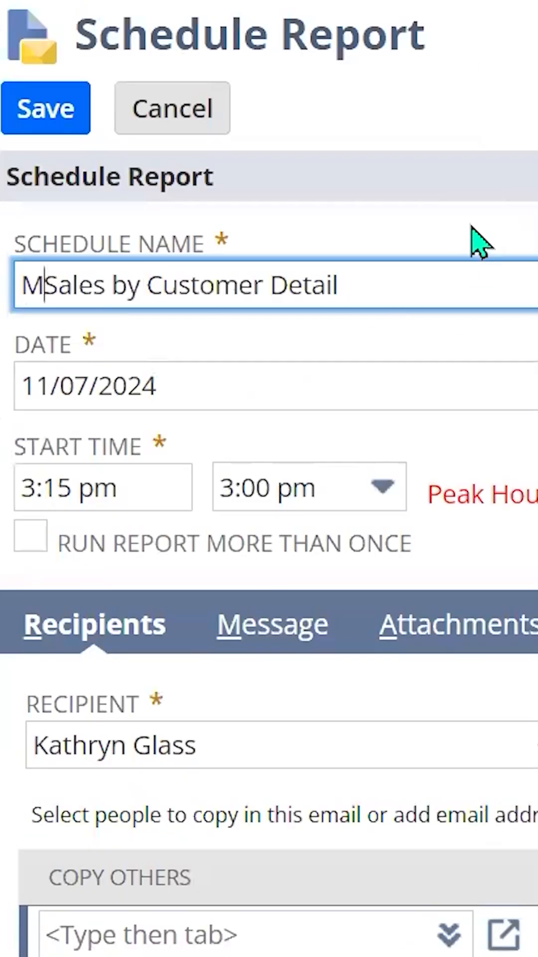
text(onthly)
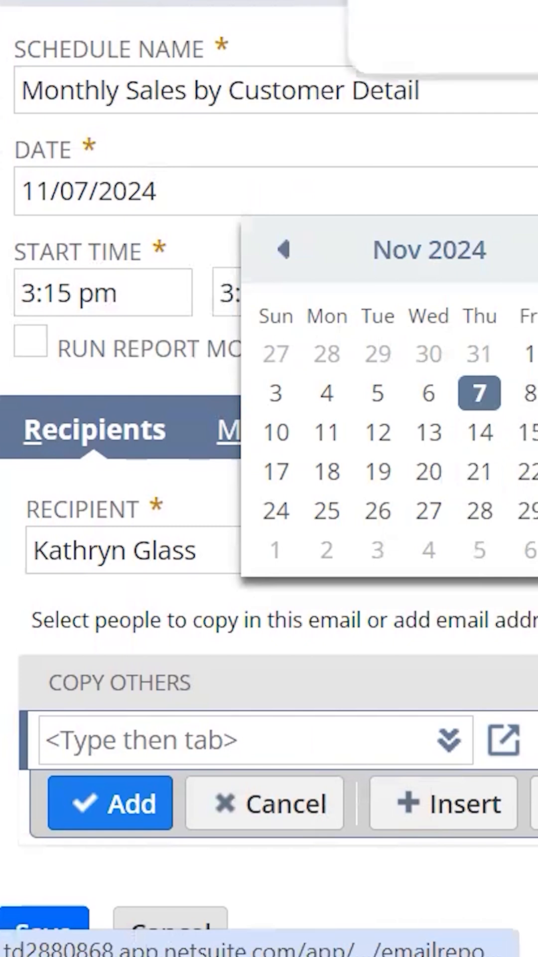
click(305, 291)
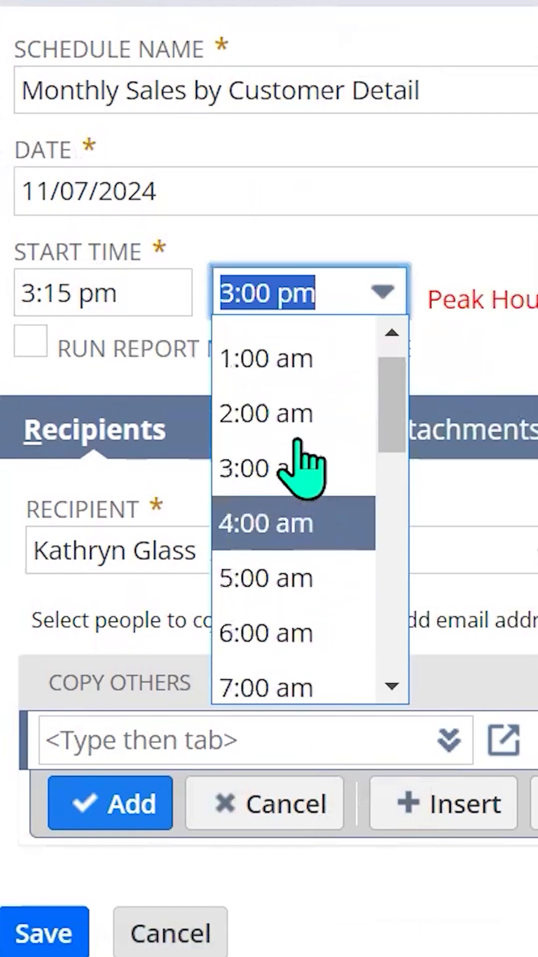
click(266, 413)
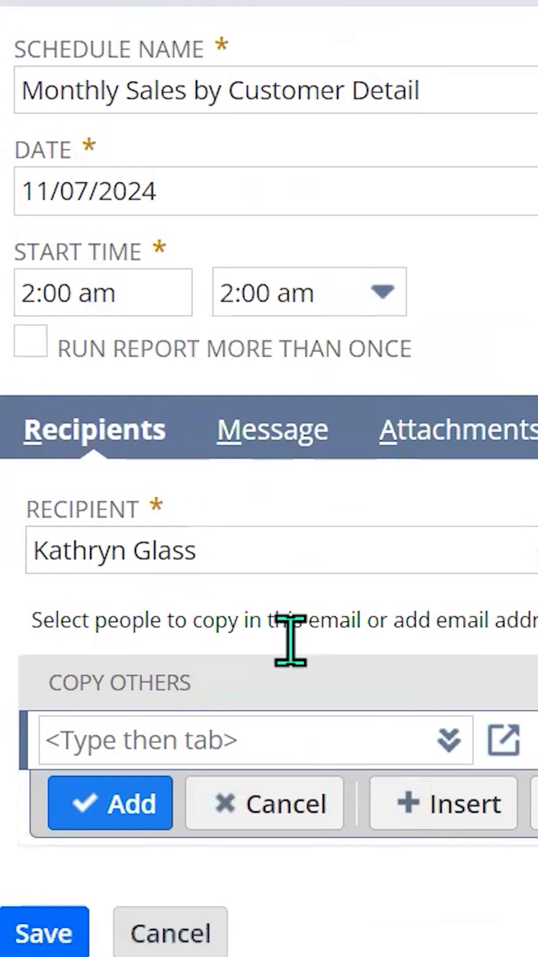
click(264, 427)
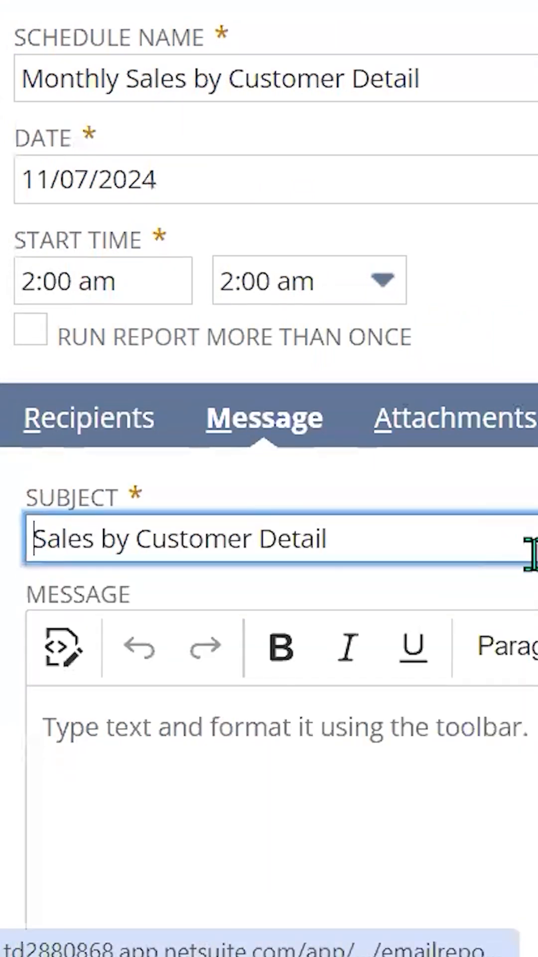
Step: Set the schedule's sending format to MS Excel, then save it and confirm the notice
scroll(down, 3)
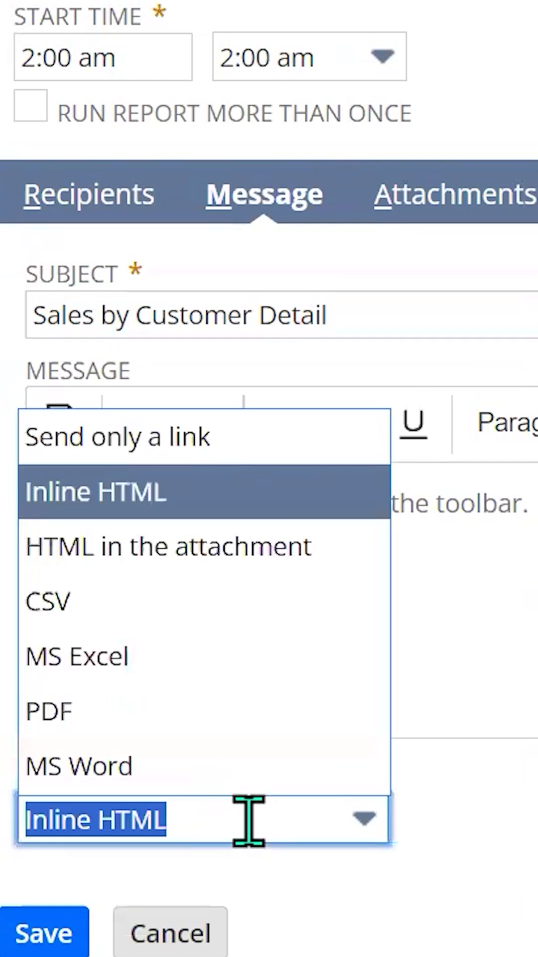
mouse_move(77, 656)
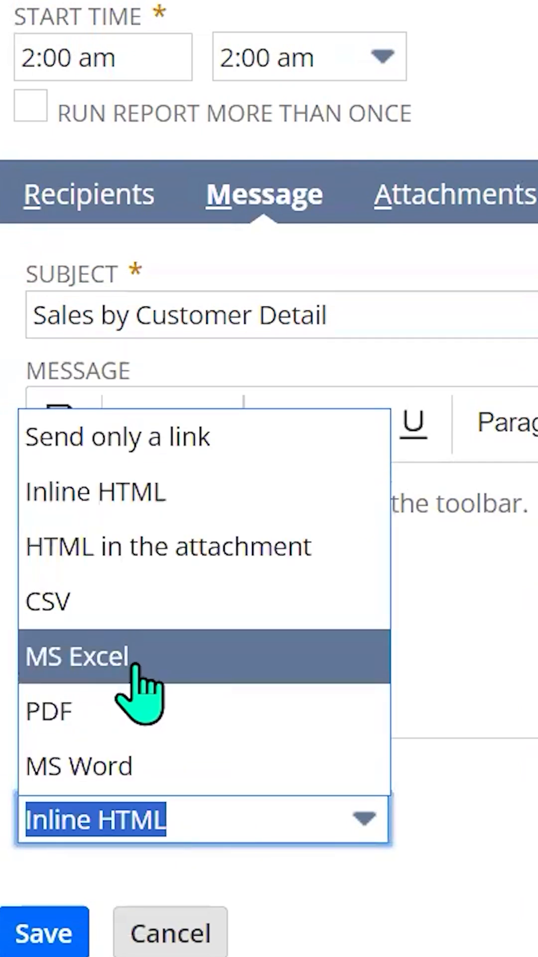
click(77, 656)
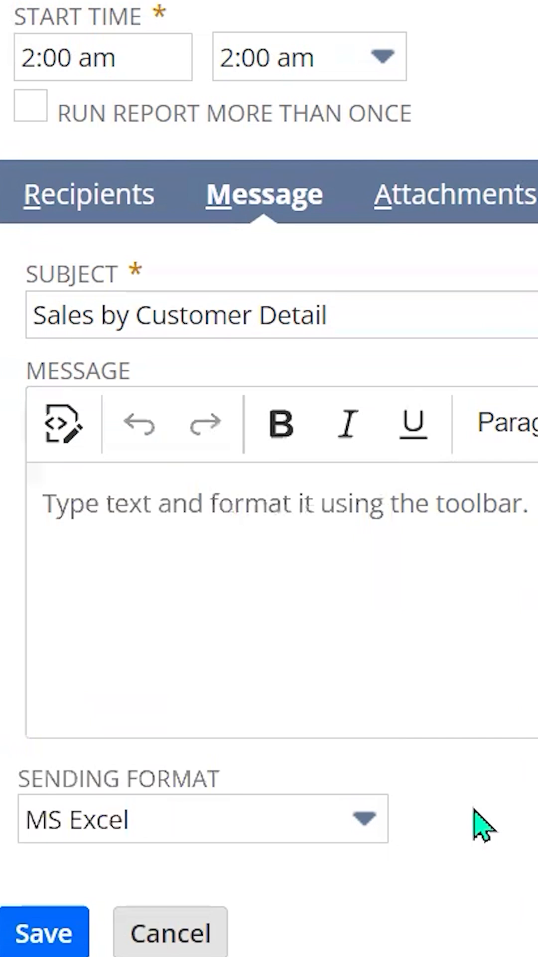
click(44, 933)
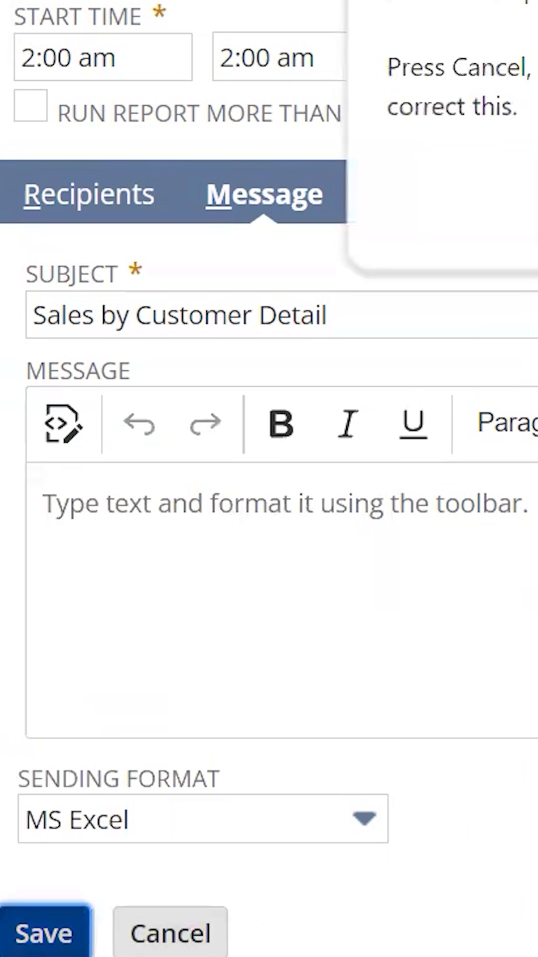
click(171, 933)
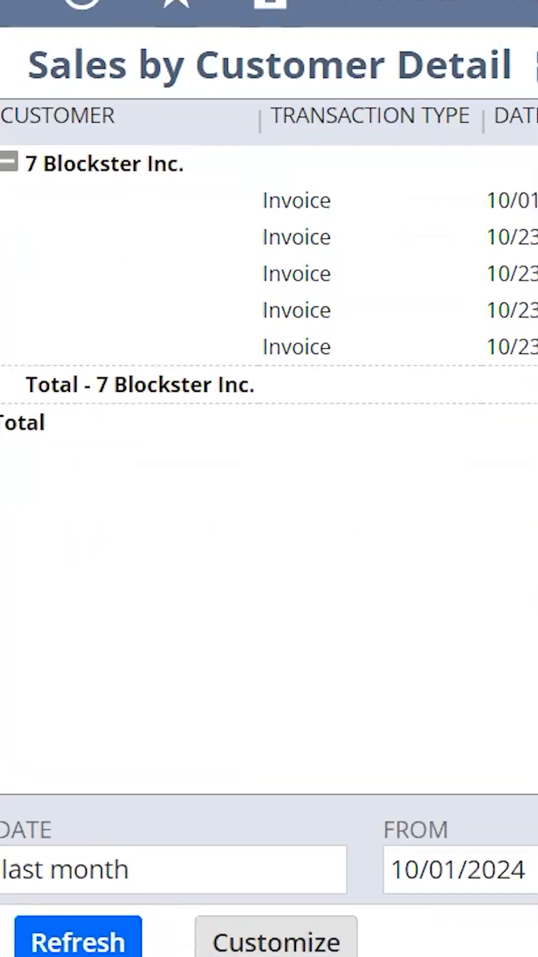